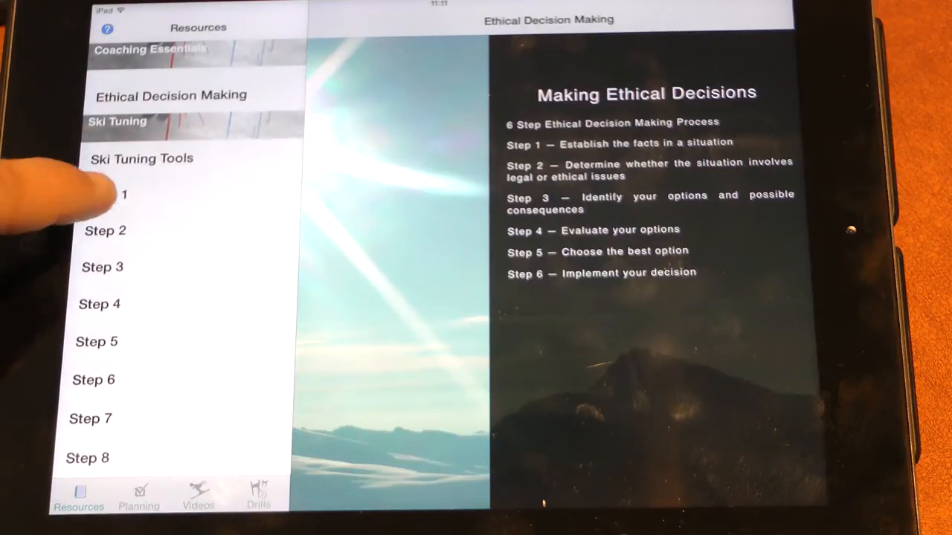
- View the daily plan template's Introduction, General Warm-up, Specific Warm-up and Main part sections
{"action": "left_click", "coordinate": [107, 195]}
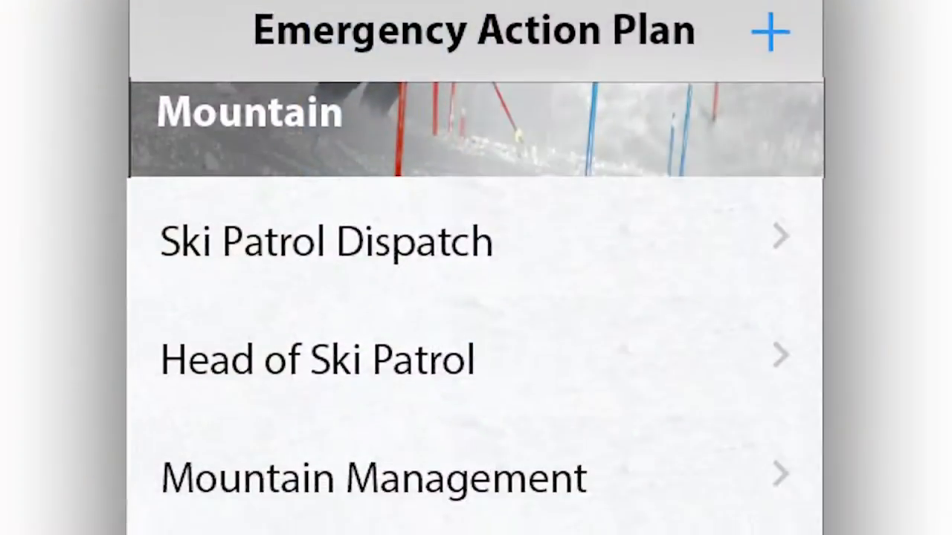
{"action": "scroll", "scroll_direction": "down", "scroll_amount": 3}
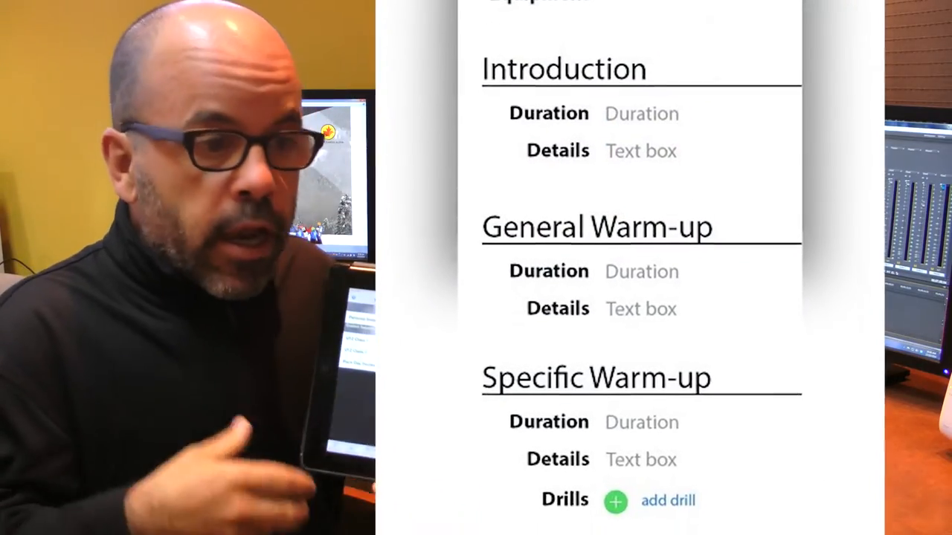
{"action": "scroll", "scroll_direction": "down", "scroll_amount": 3}
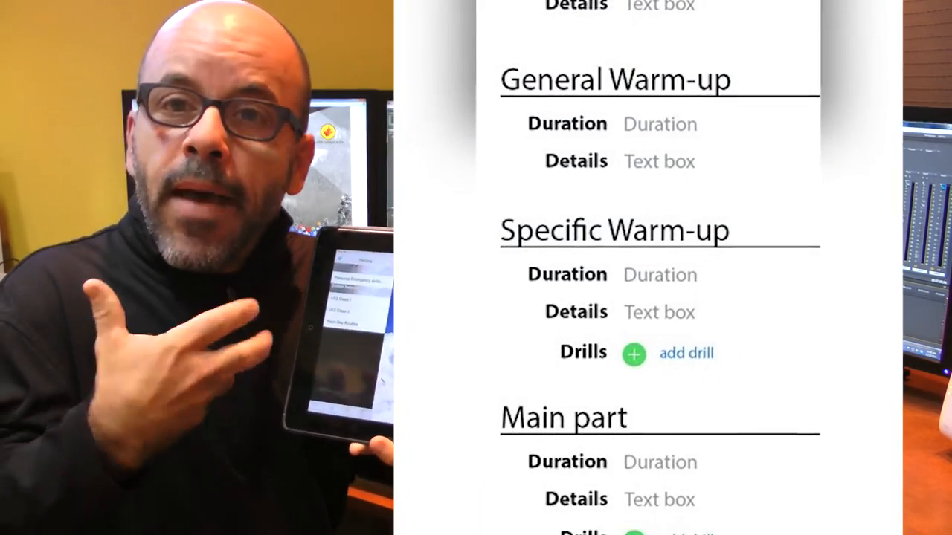